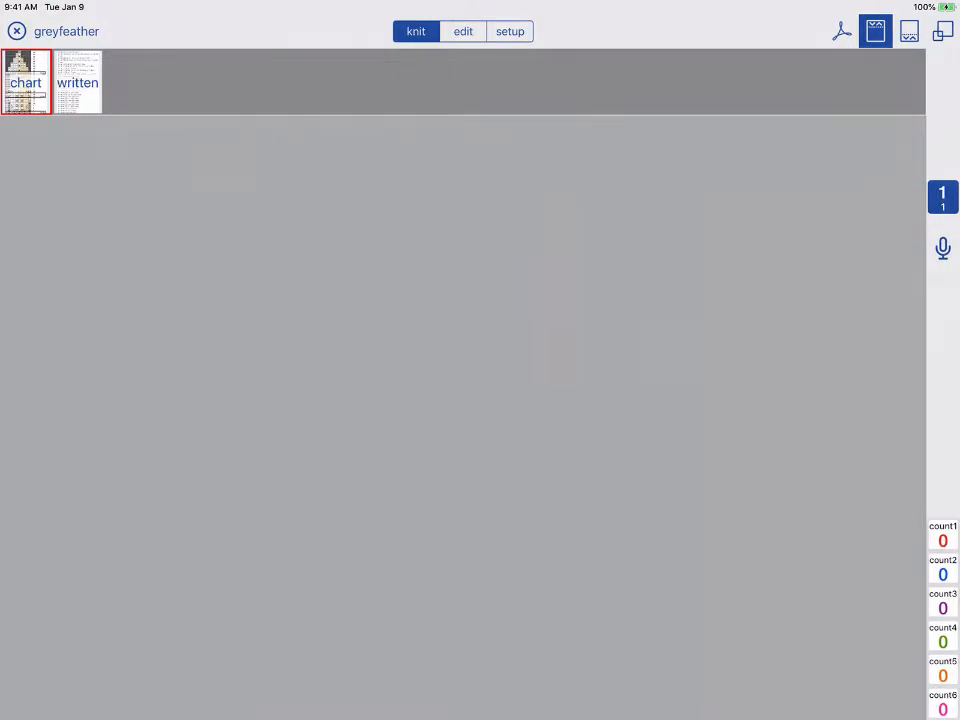
Step: Switch the greyfeather pattern to setup mode showing the written instructions piece
left_click(76, 82)
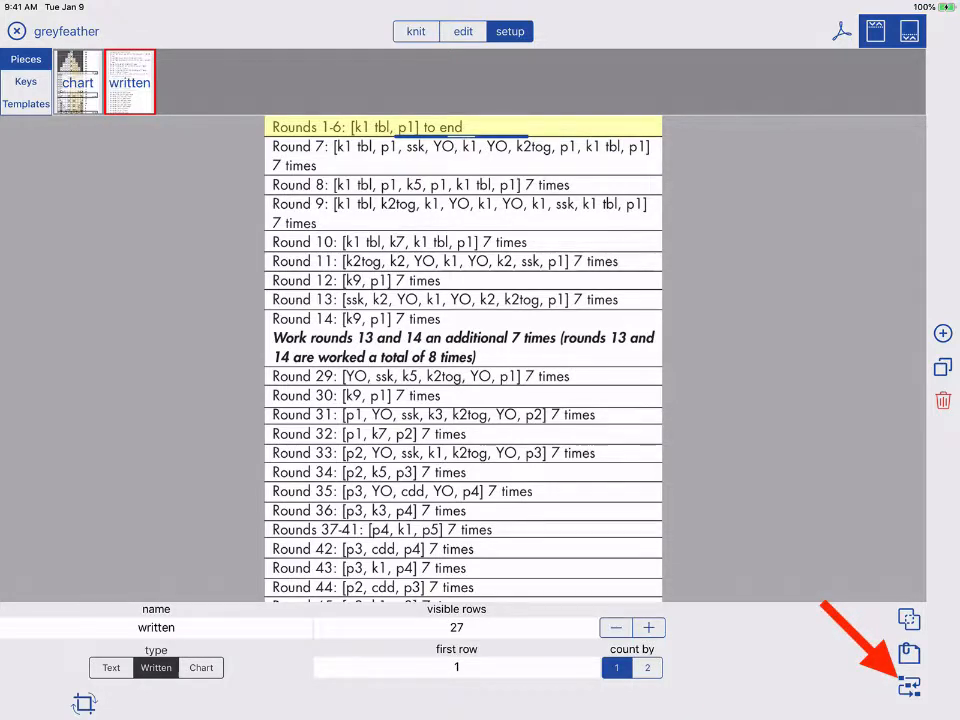
Step: Bring up the Smart Counters settings for the written piece
left_click(908, 686)
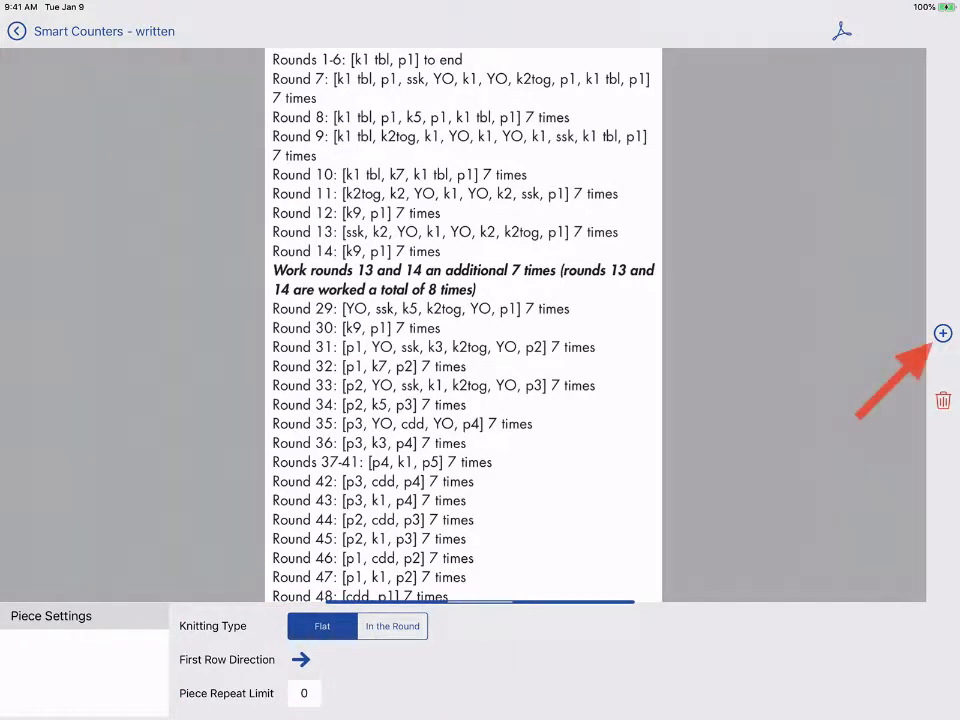
Step: Add a Row Repeat counter on Rounds 1-6 worked 6 times, highlighted blue
left_click(942, 332)
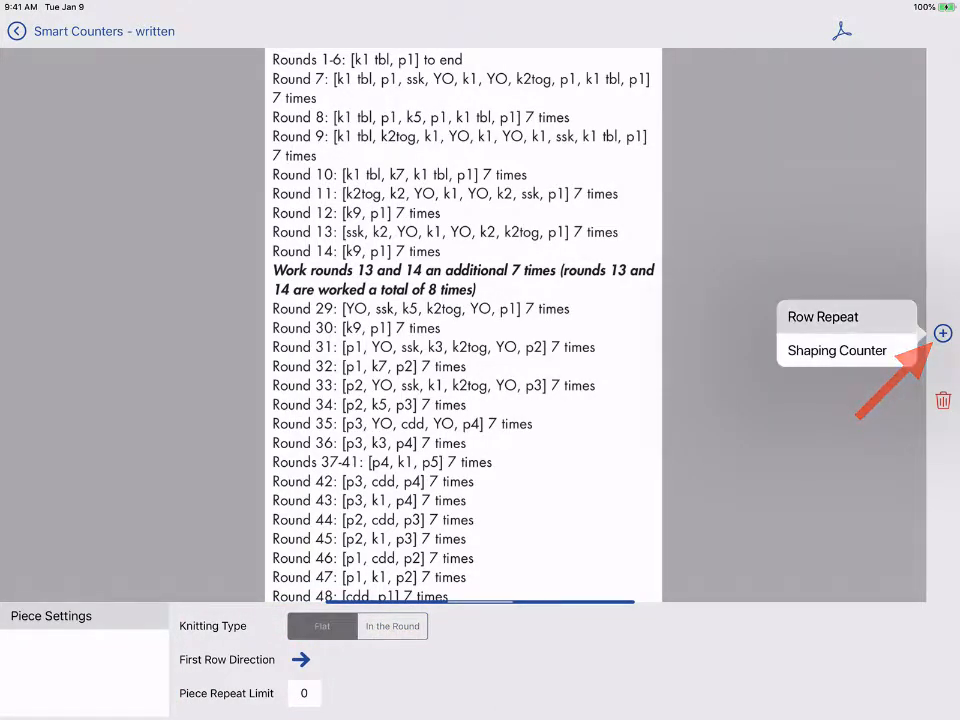
left_click(822, 316)
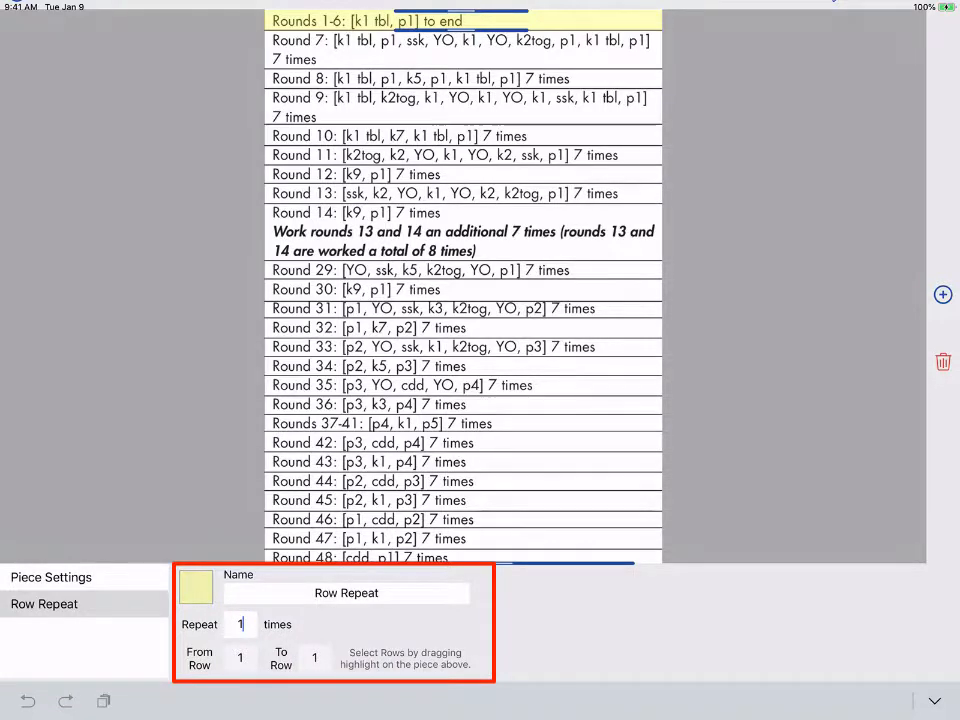
left_click(240, 624)
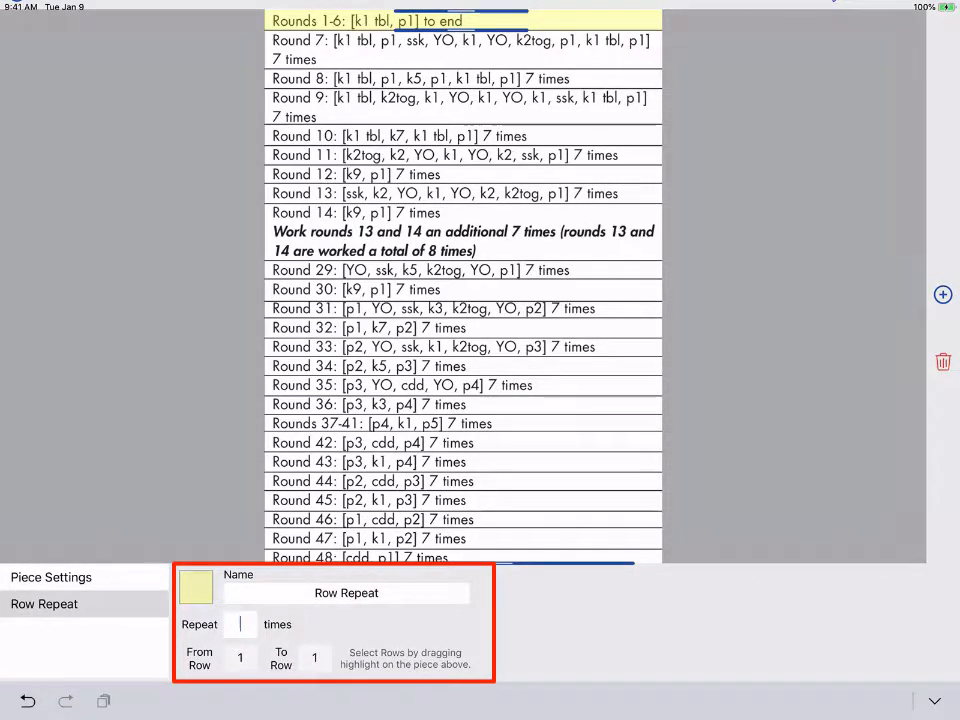
type("6")
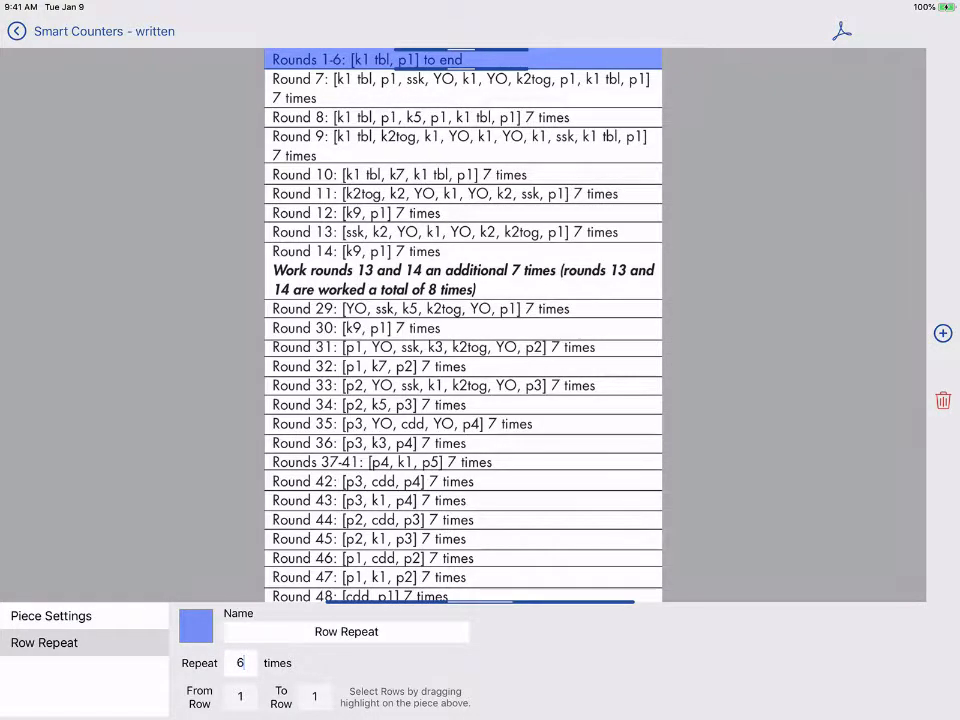
left_click(240, 664)
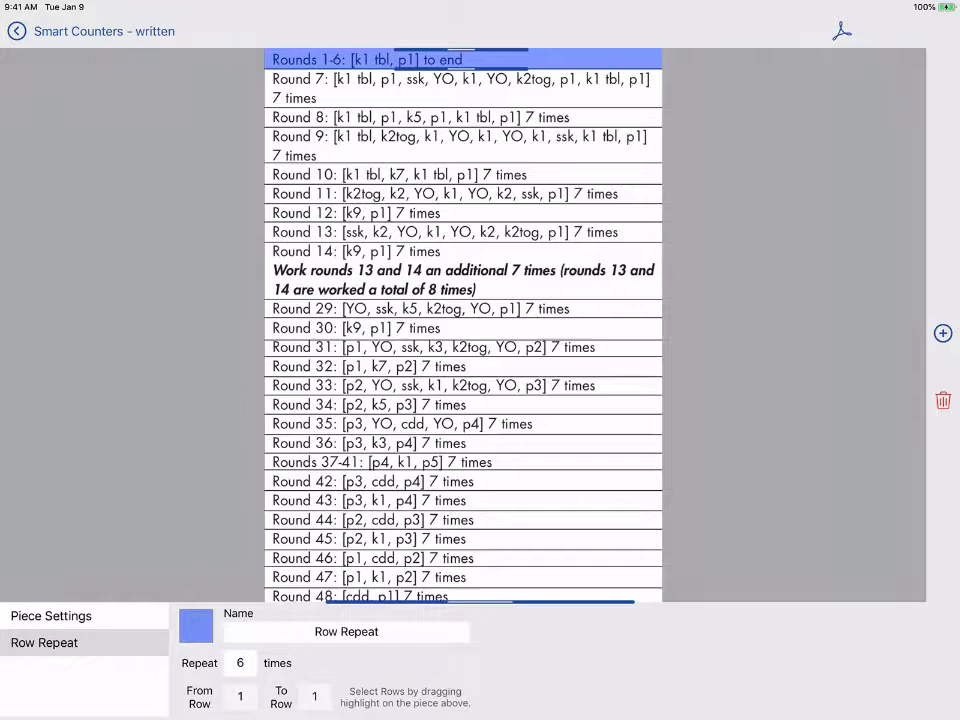
left_click(240, 664)
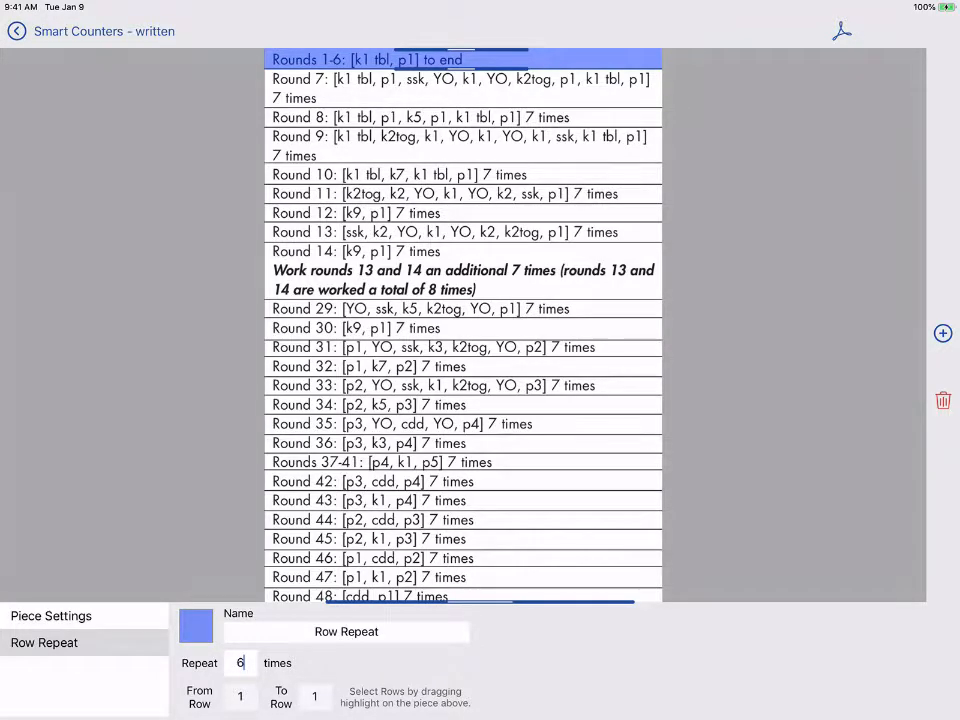
left_click(942, 332)
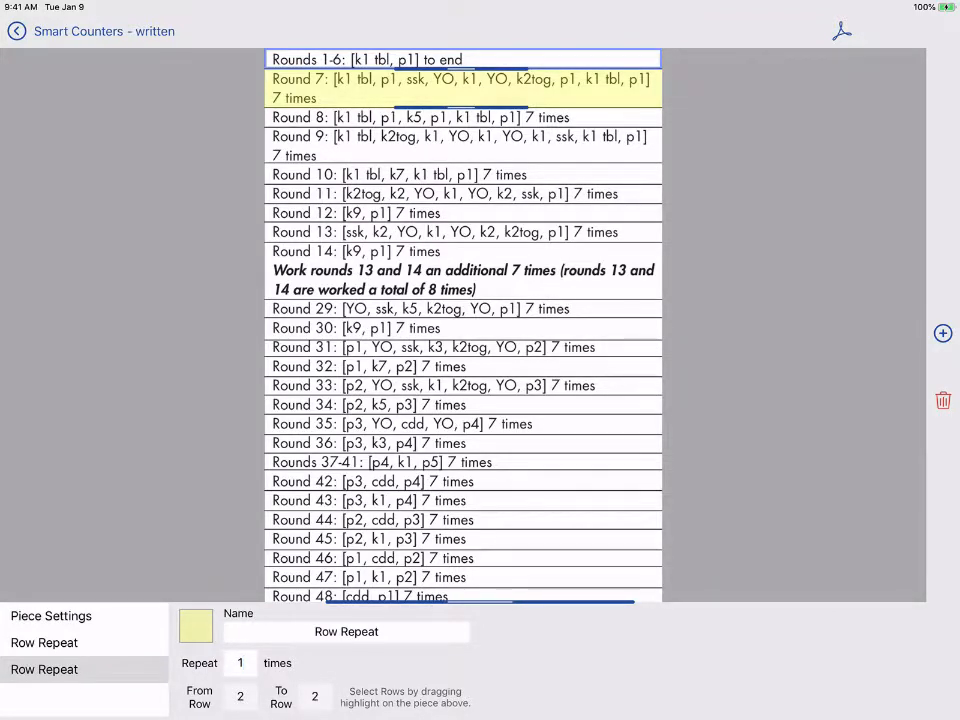
Step: Add a second Row Repeat on Rounds 13-14 worked 8 times, highlighted green
left_click(240, 664)
type("8")
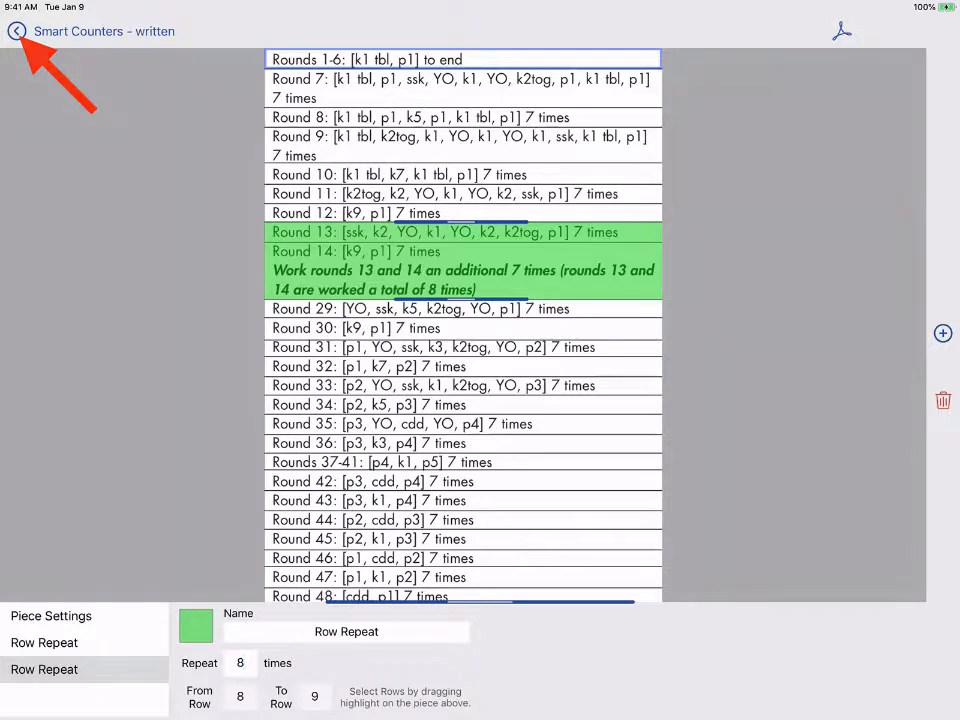
Step: Return to setup, select the chart piece and add its row repeats (6, 8, 5 times)
left_click(16, 32)
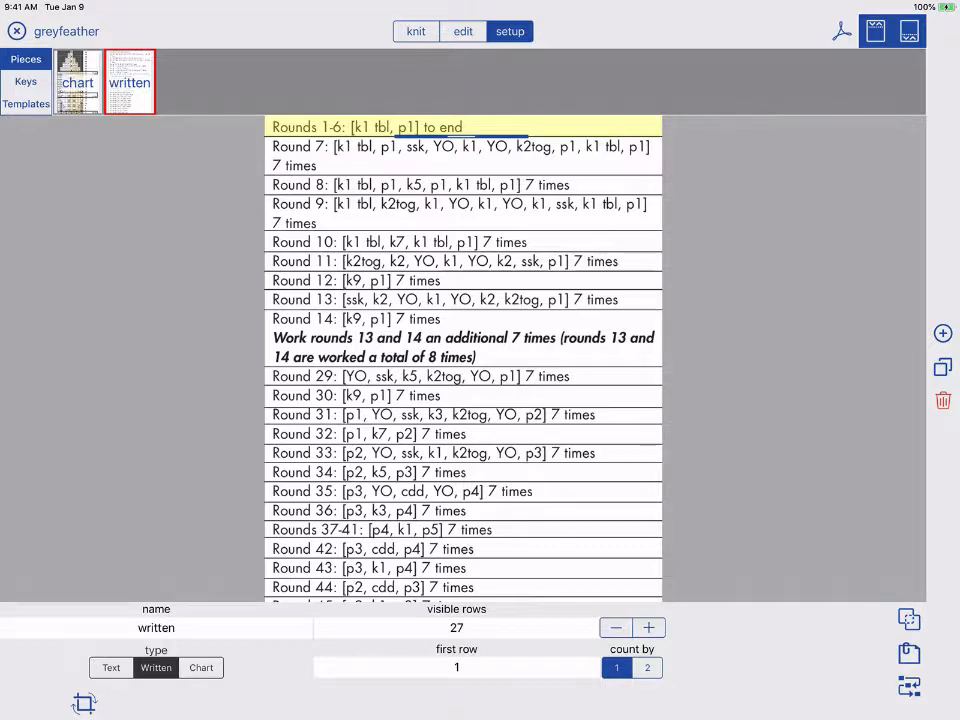
left_click(76, 82)
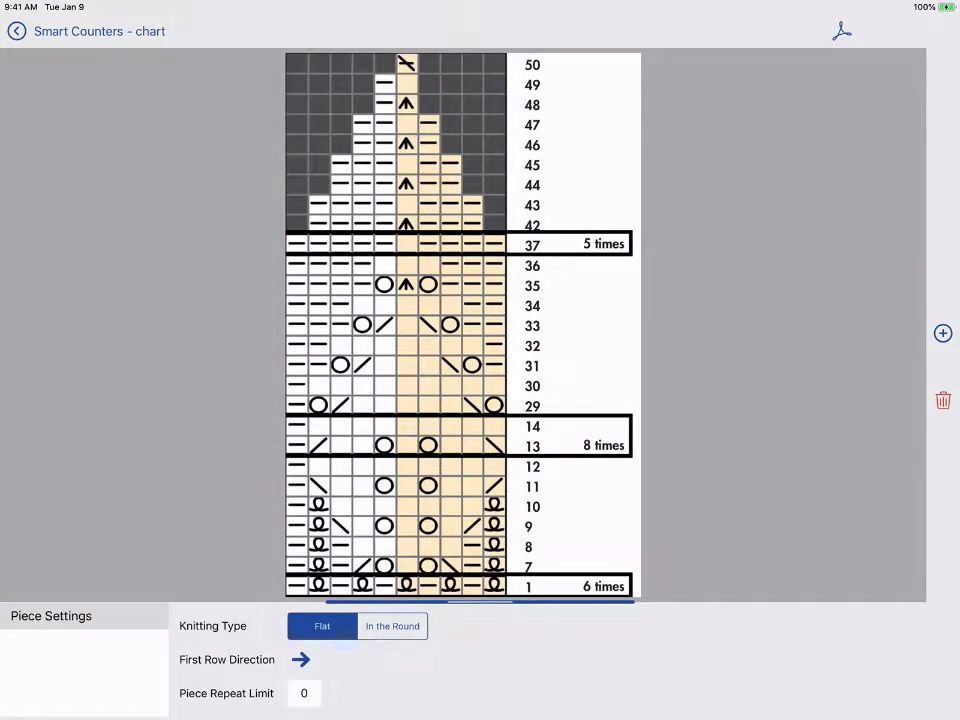
left_click(940, 332)
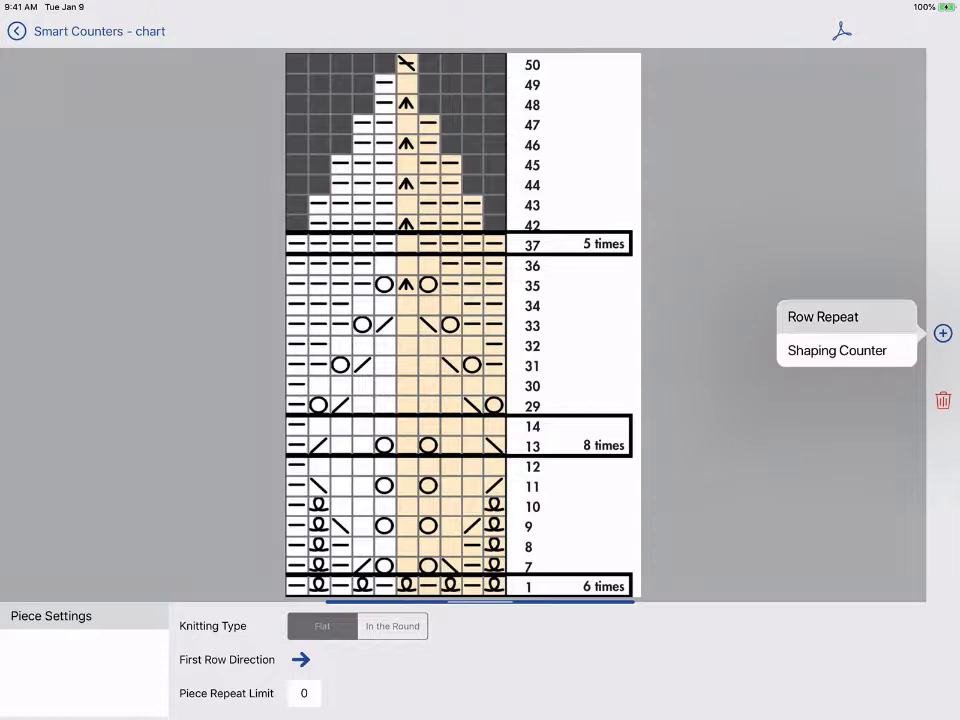
left_click(822, 316)
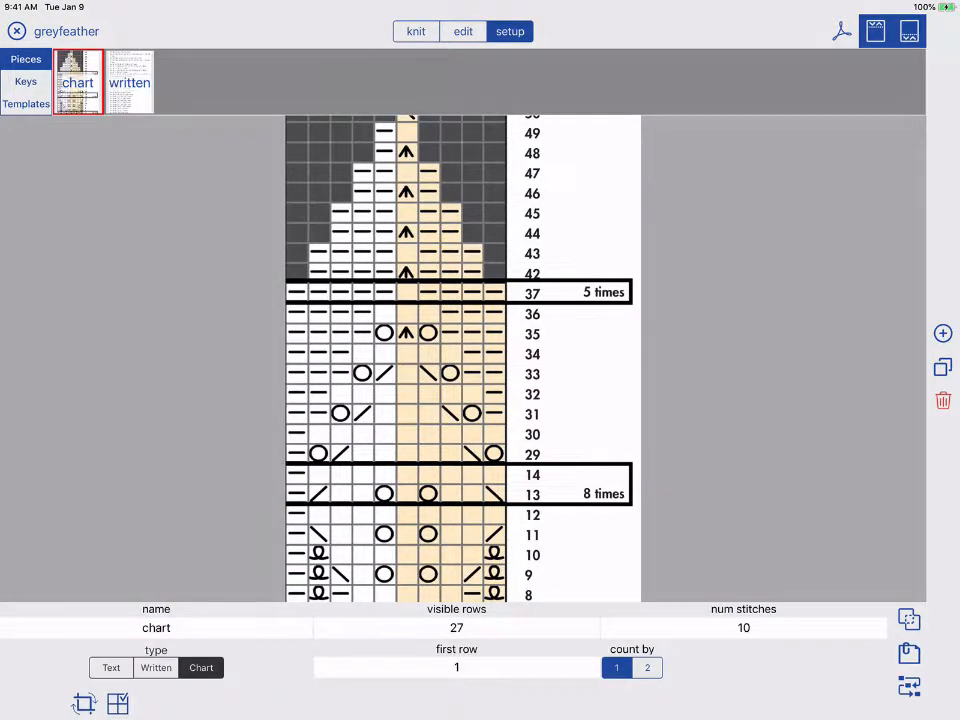
Step: Switch to knit mode and view the written piece with its repeat outlines
left_click(416, 32)
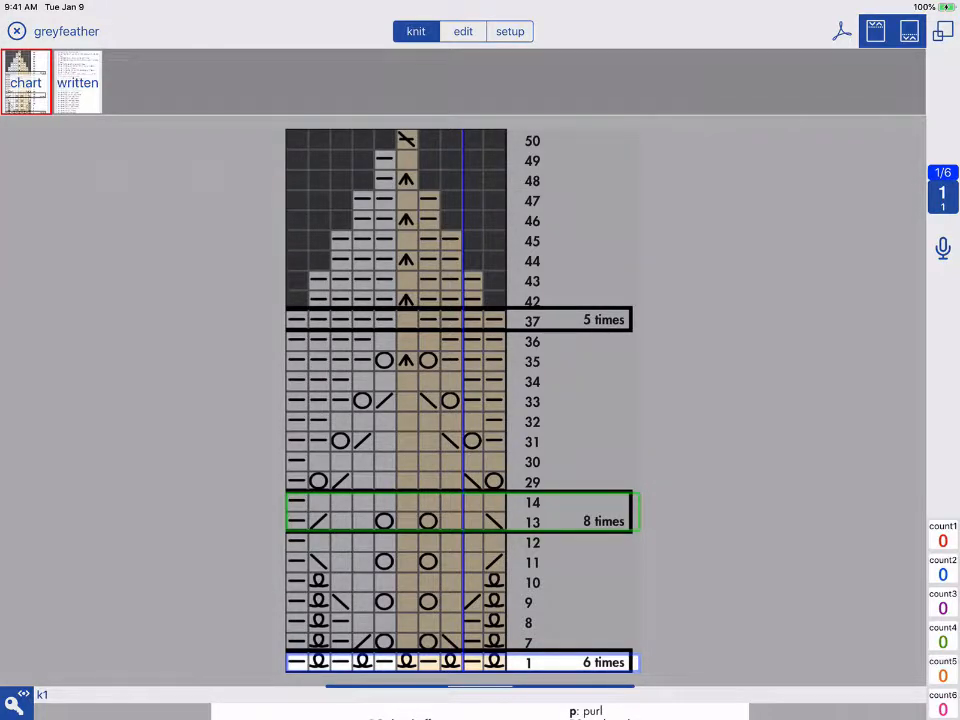
left_click(76, 82)
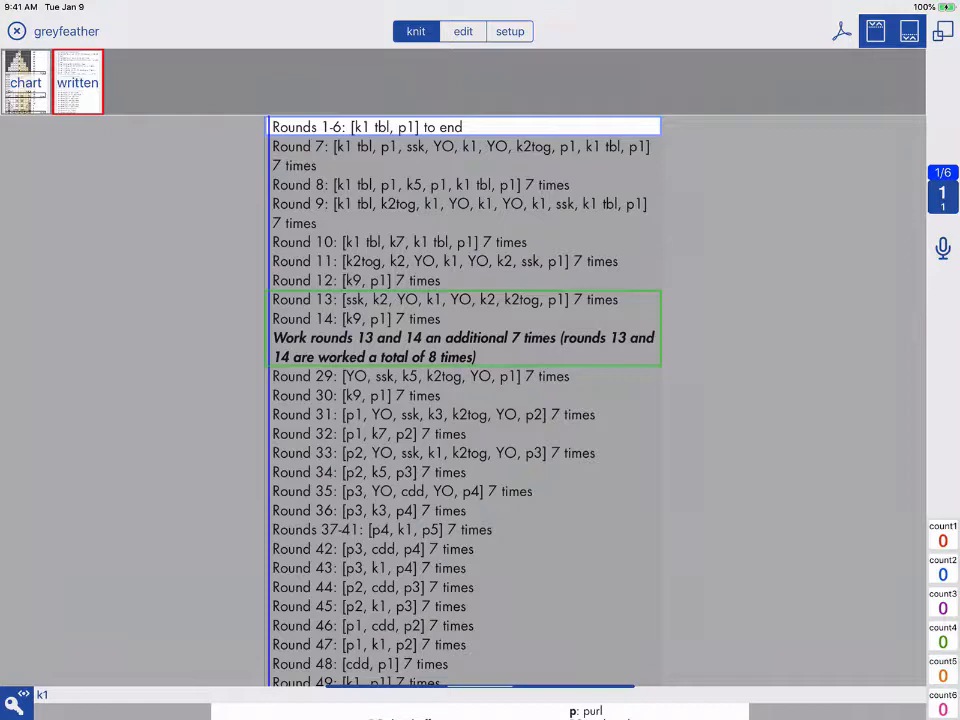